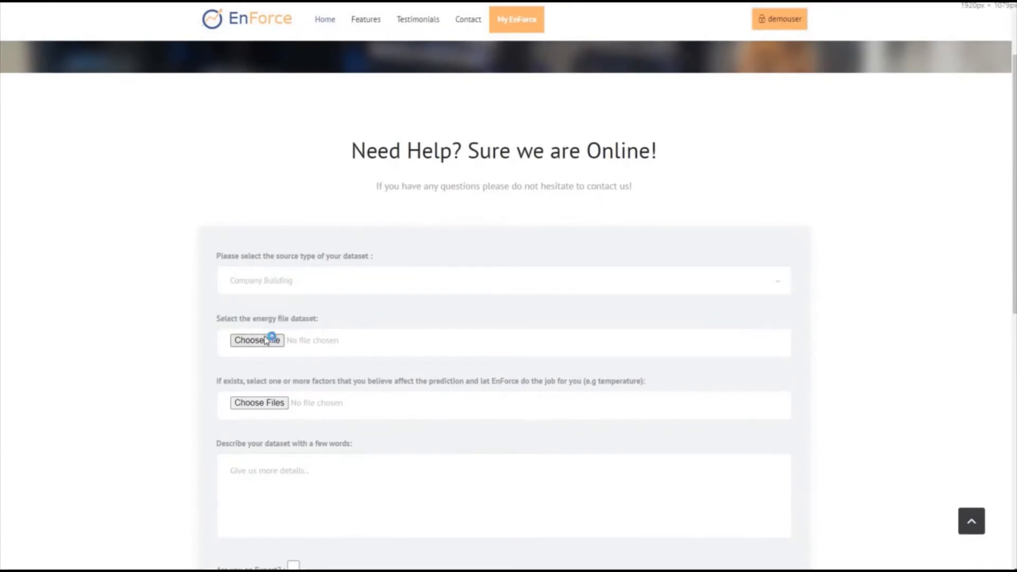
Step: Attach input.csv as the energy file dataset with Company Building as source type
left_click(257, 340)
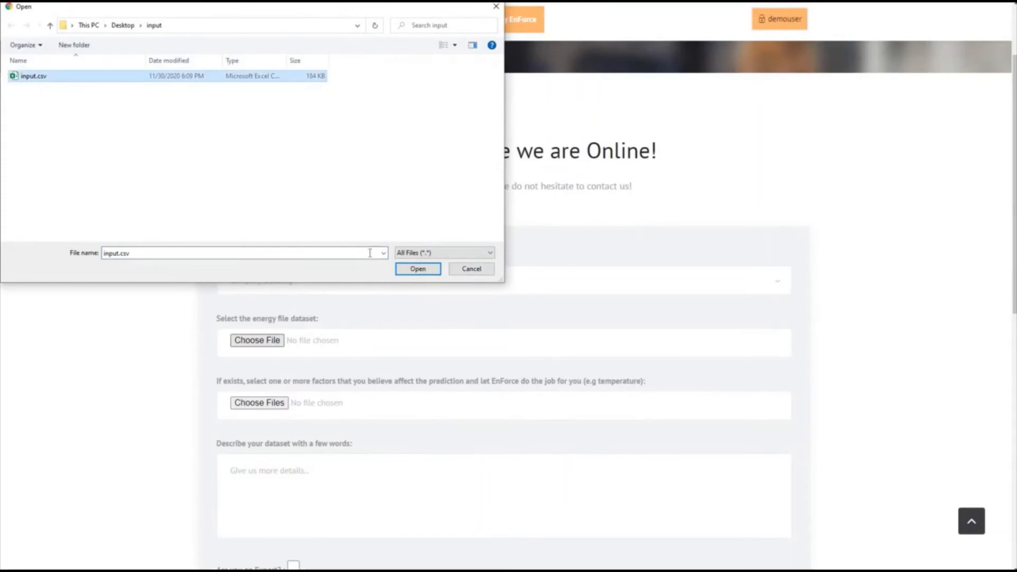
left_click(418, 268)
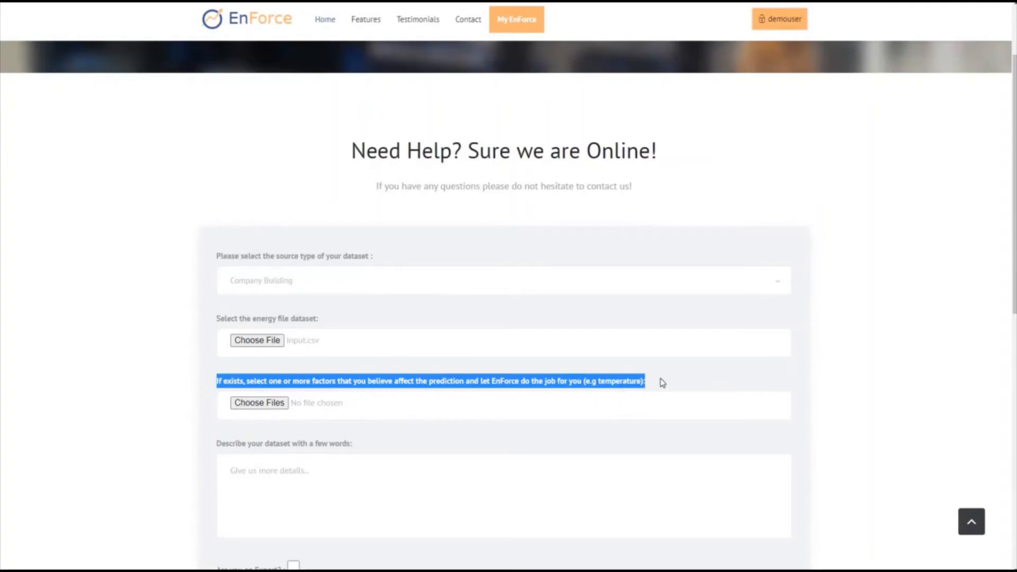
scroll("down", 3)
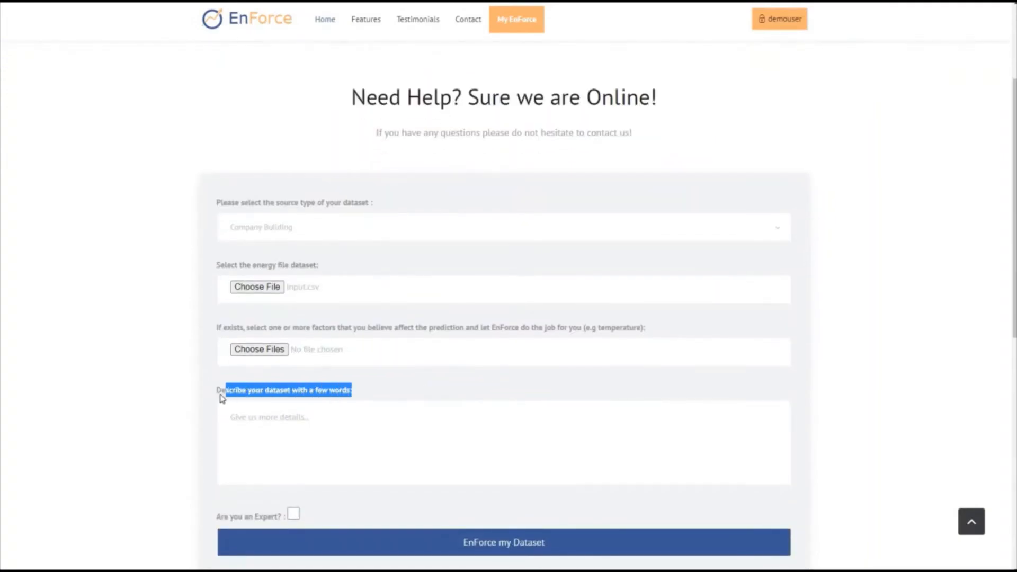
type("M")
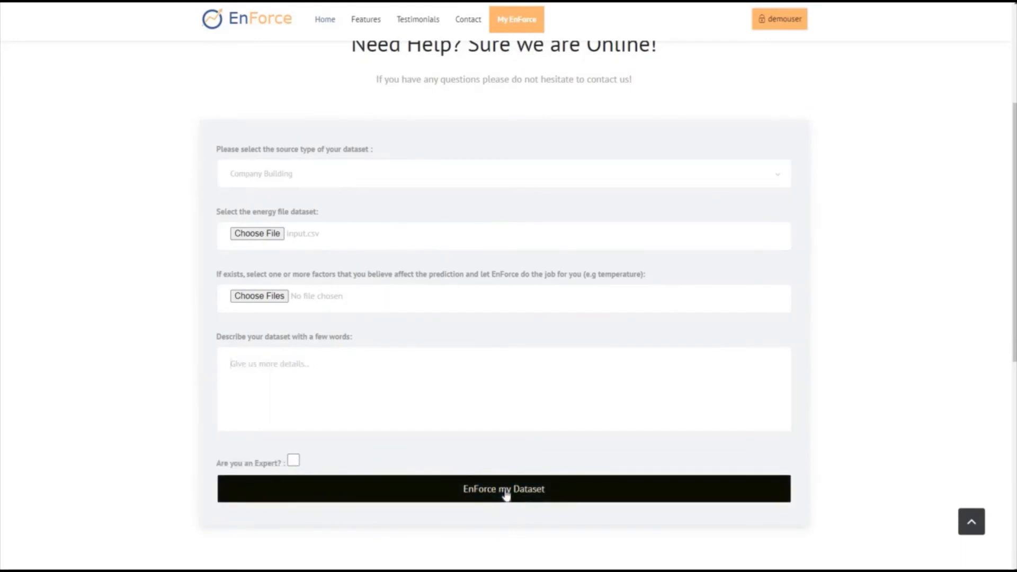
Step: Submit the dataset via 'EnForce my Dataset' to reach the results-ready page
left_click(503, 488)
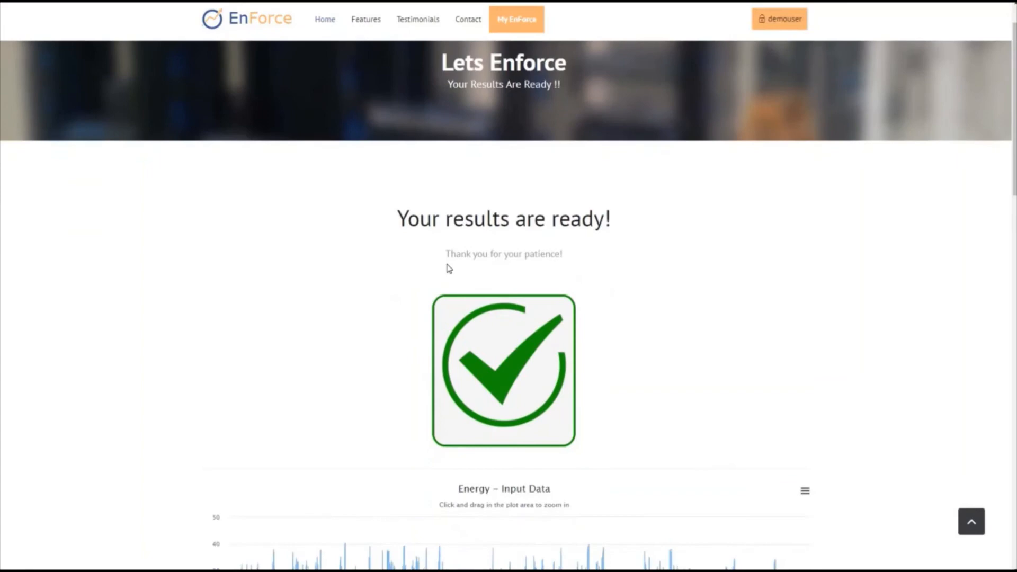
scroll("down", 3)
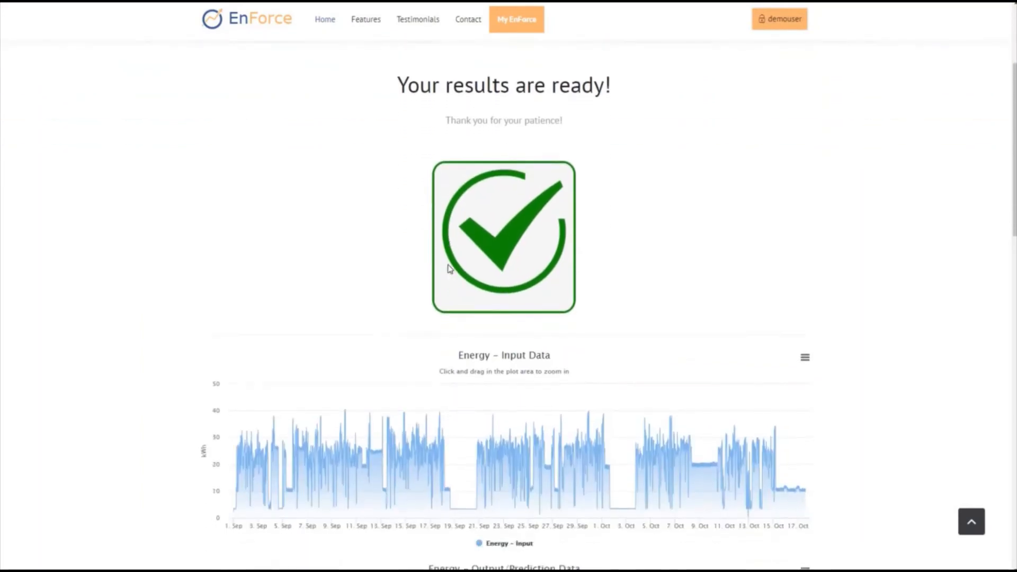
scroll("down", 3)
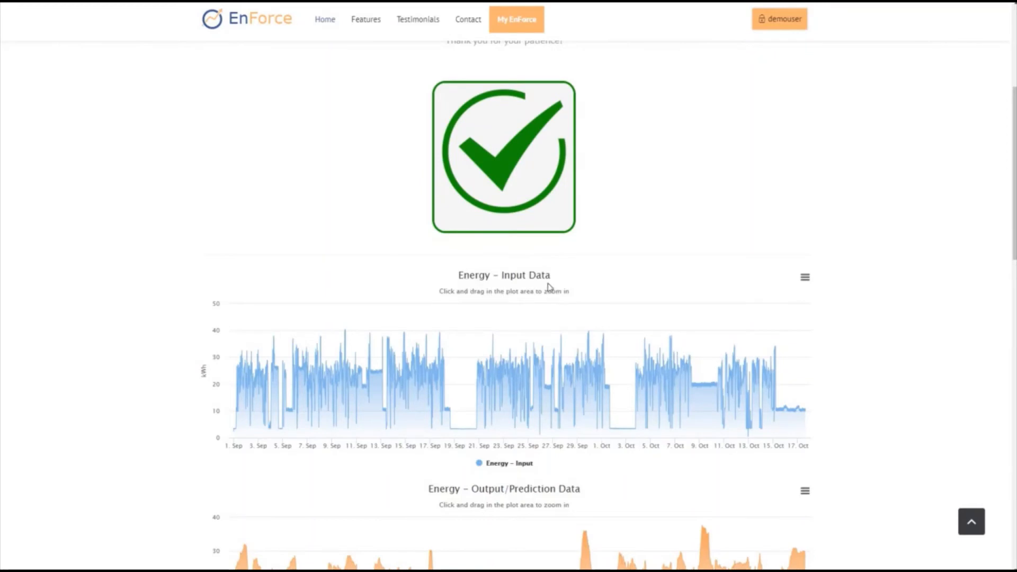
mouse_move(477, 300)
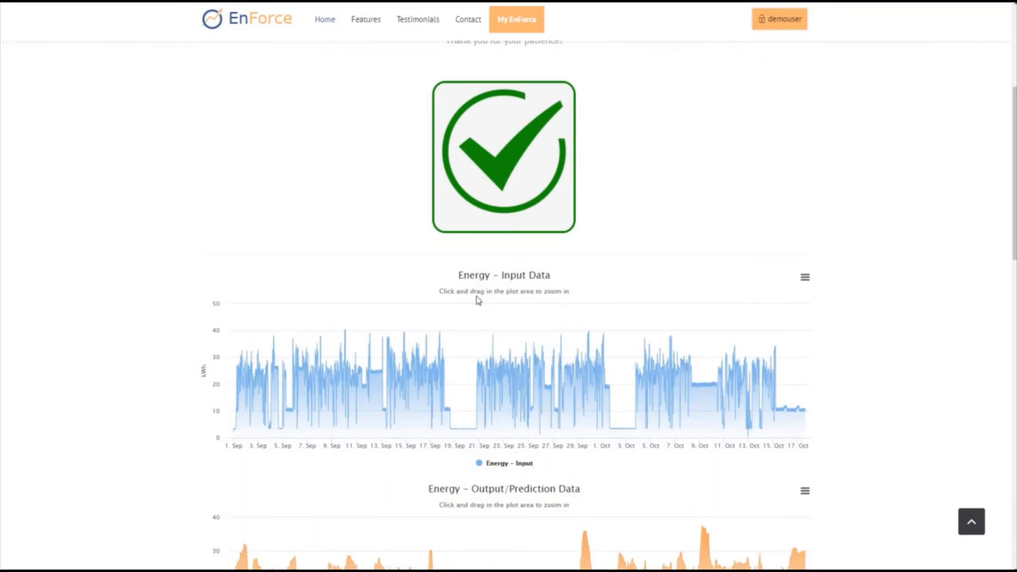
scroll("down", 3)
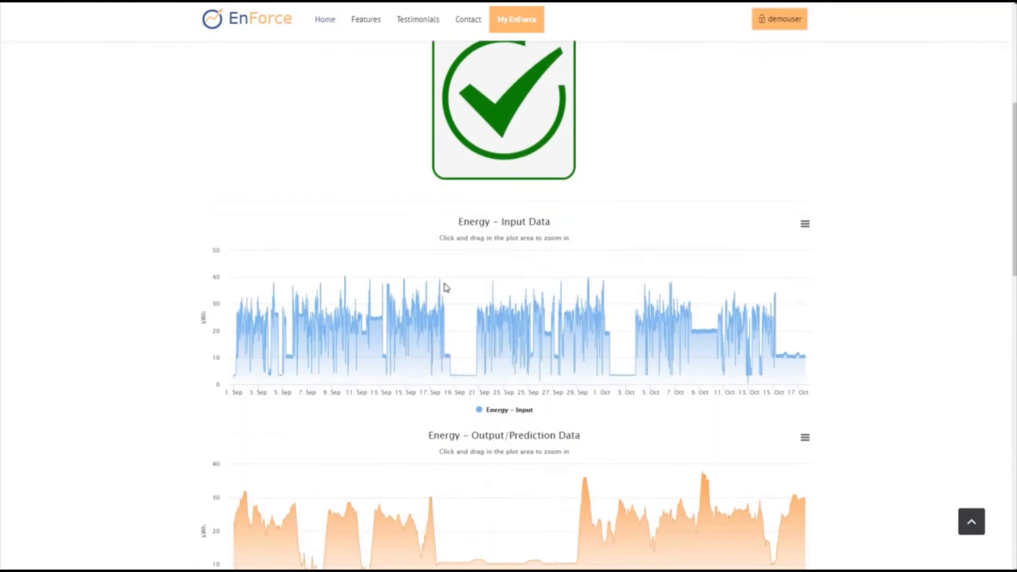
mouse_move(412, 318)
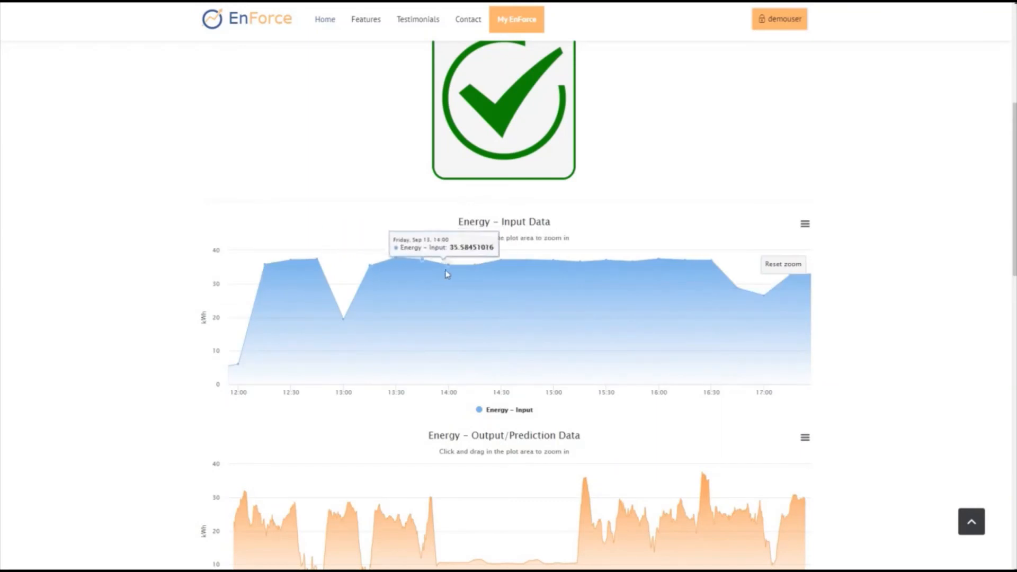
mouse_move(587, 266)
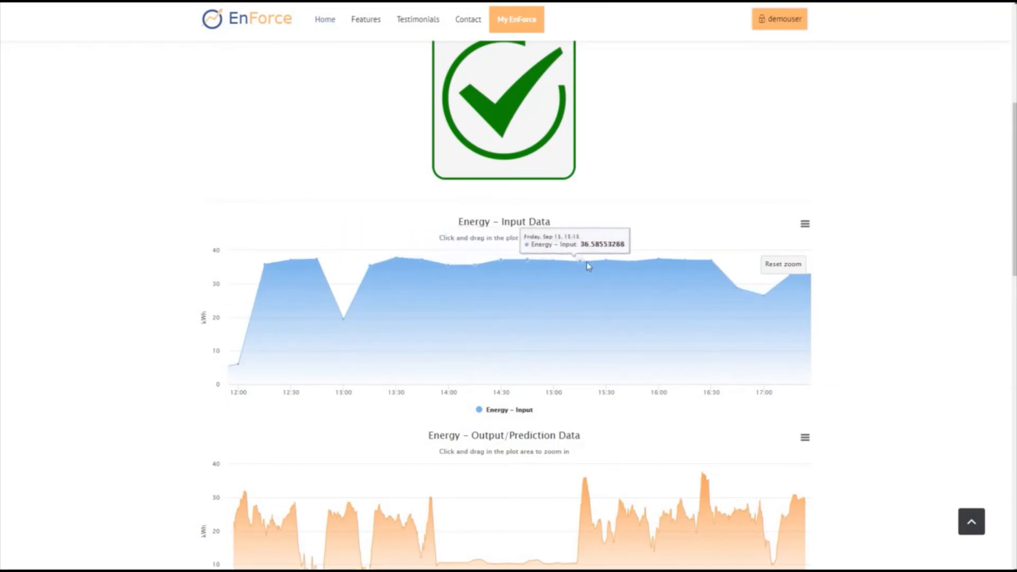
mouse_move(787, 271)
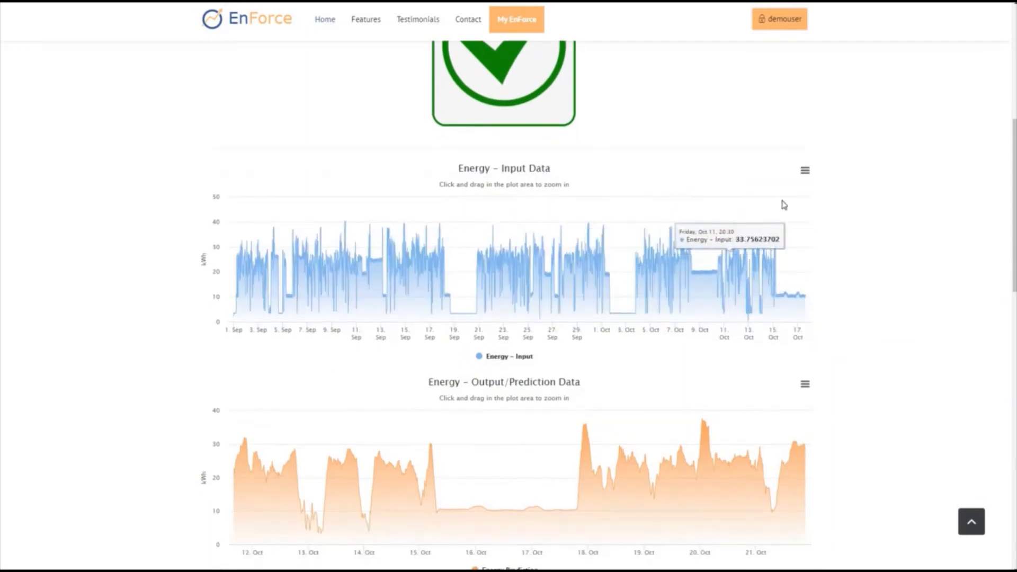
left_click(805, 169)
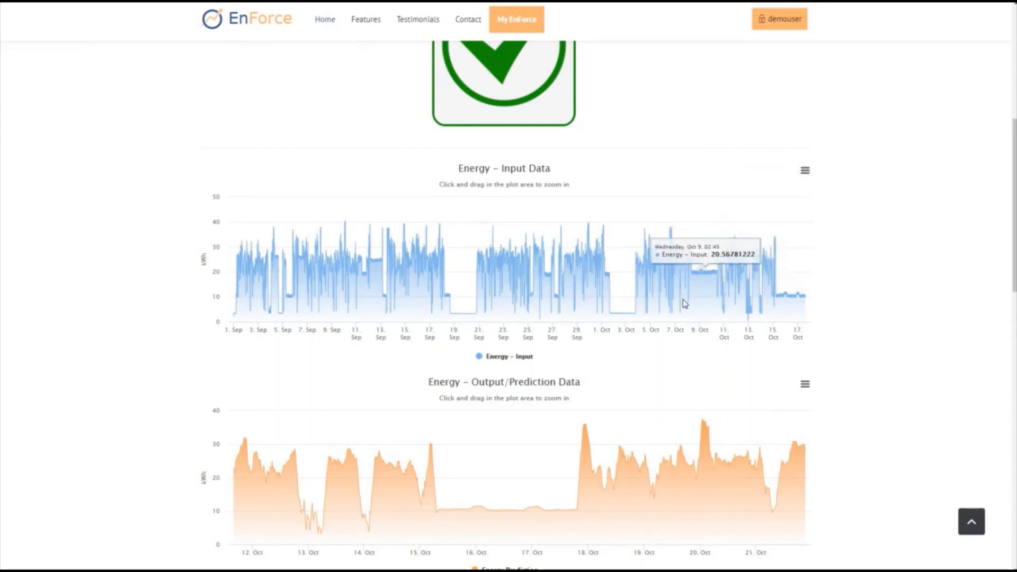
Step: Scroll down to the combined Input and Prediction chart and the Error and Accuracy section
scroll("down", 3)
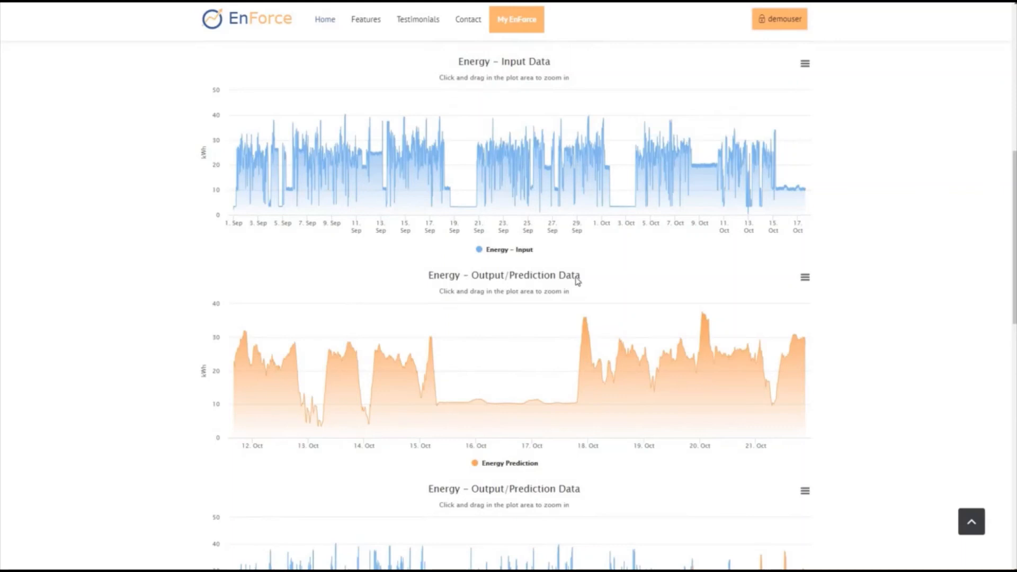
scroll("down", 3)
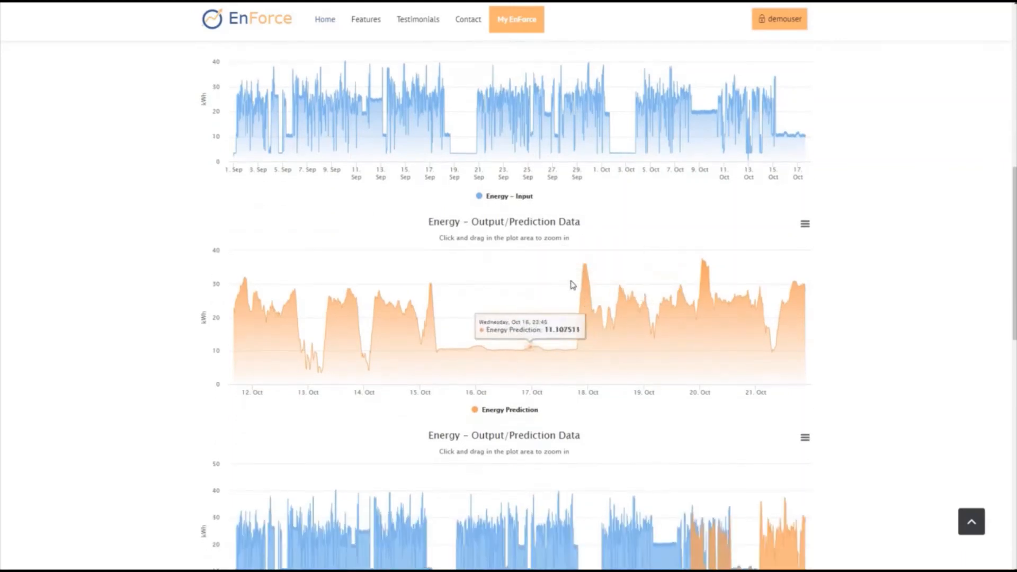
scroll("down", 3)
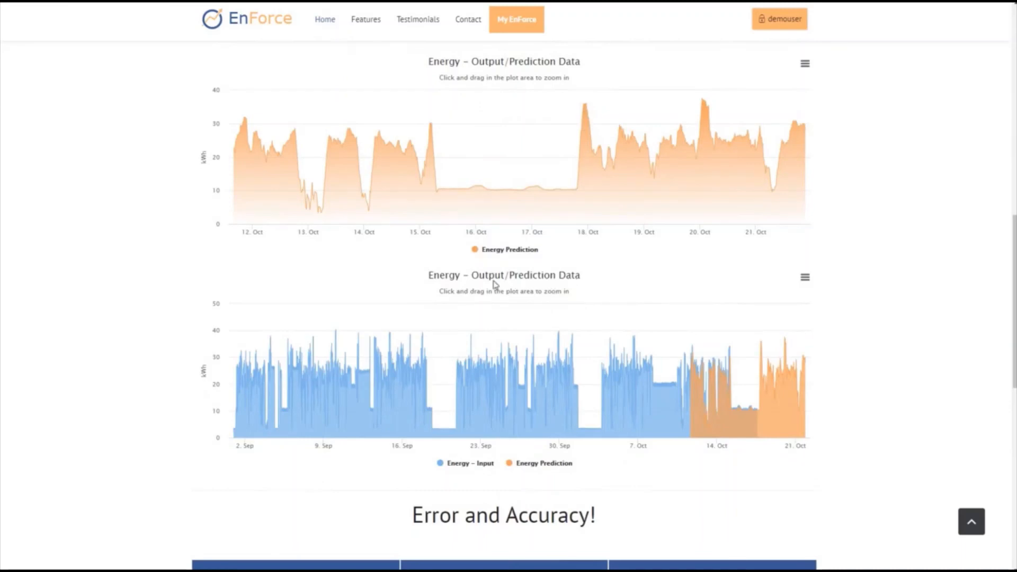
mouse_move(669, 357)
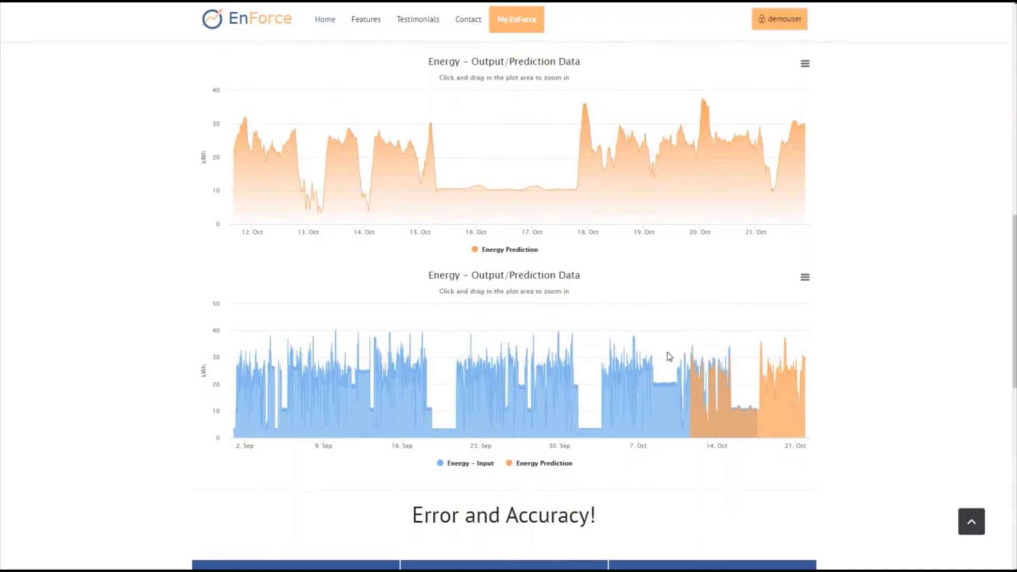
mouse_move(725, 372)
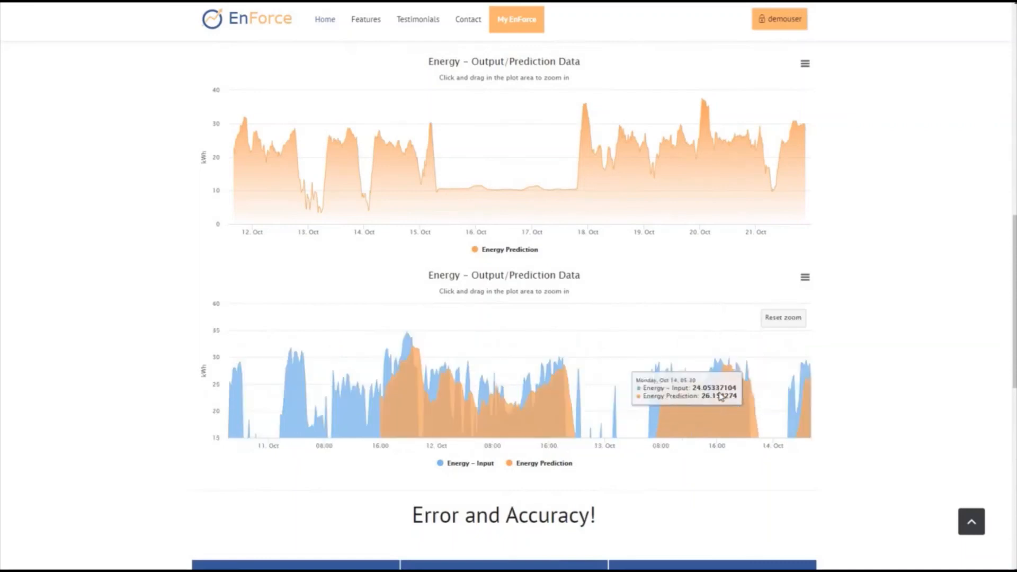
mouse_move(525, 357)
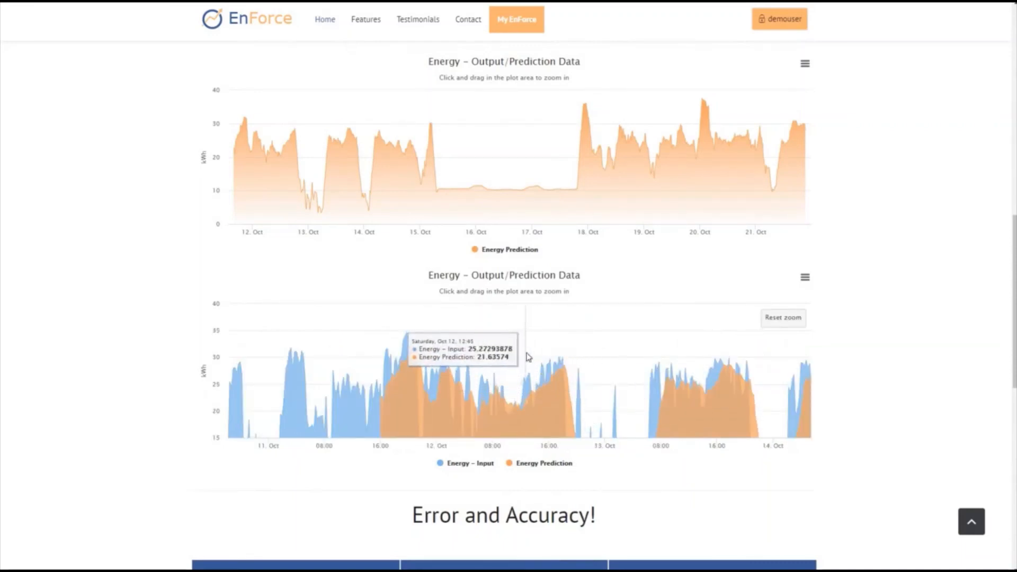
mouse_move(577, 402)
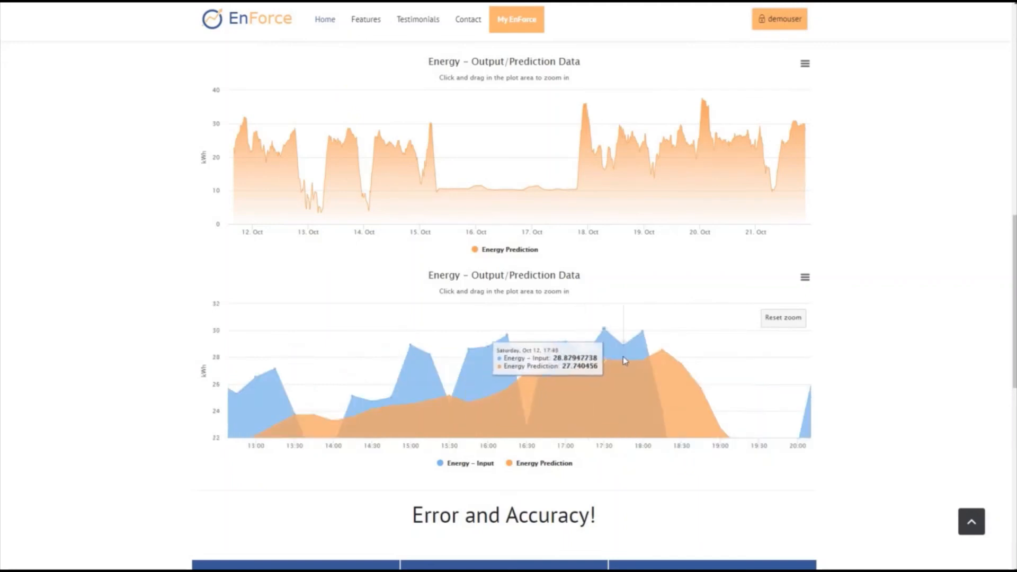
mouse_move(768, 324)
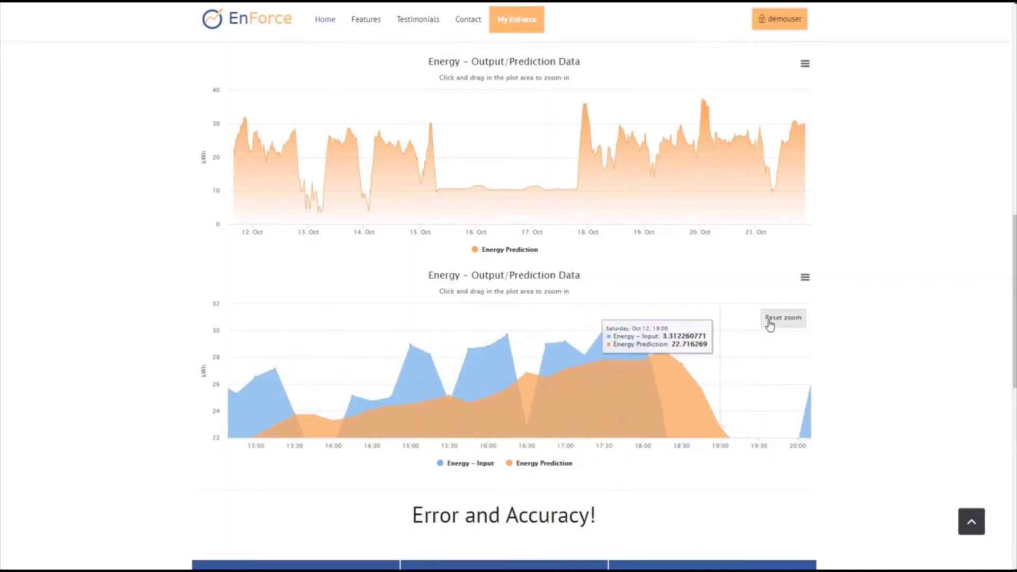
Step: Scroll down to the Error and Accuracy table showing MAE 0.4206, RMSE 0.6044, R2 0.9937
scroll("down", 3)
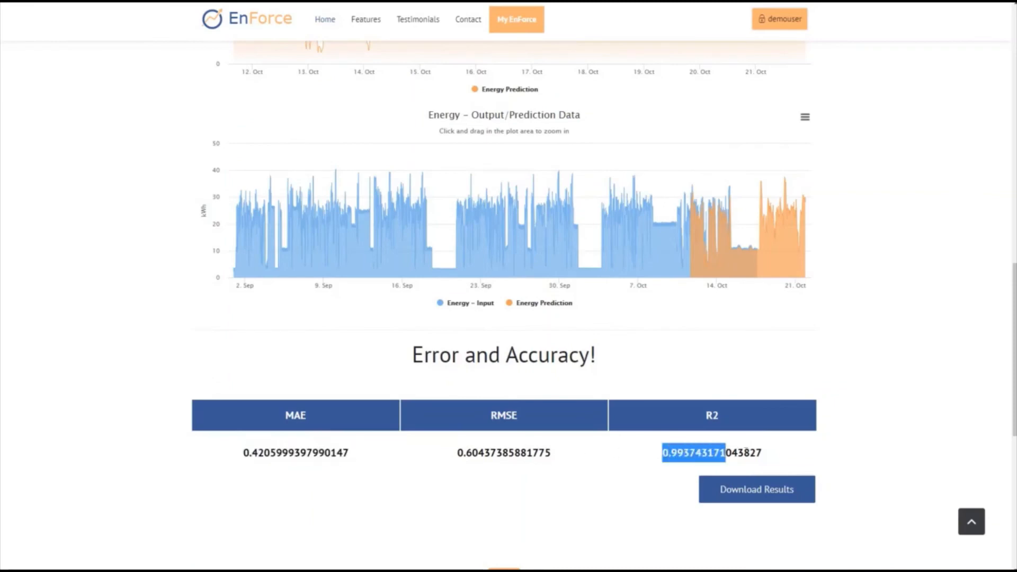
scroll("down", 3)
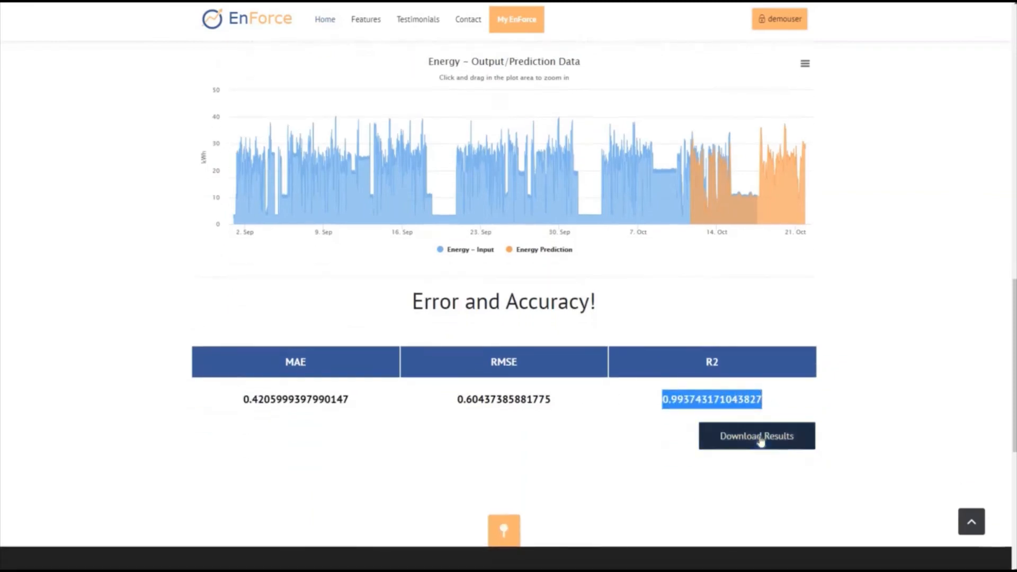
scroll("down", 3)
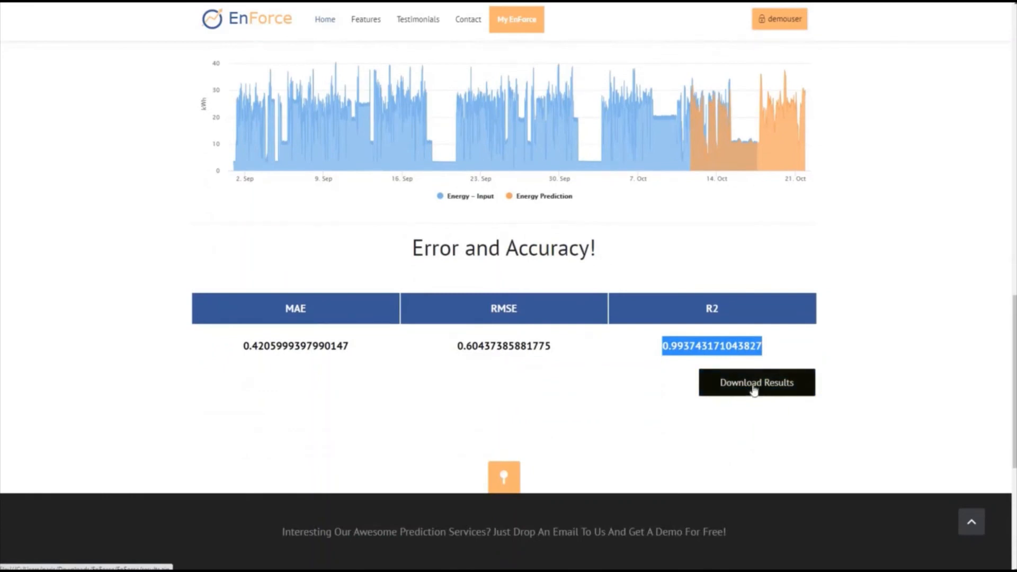